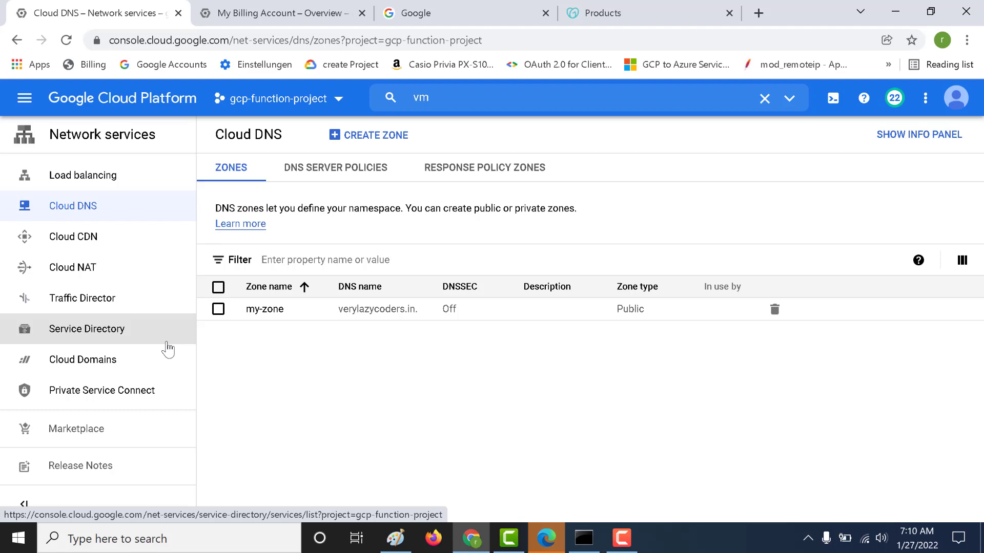
mouse_move(166, 359)
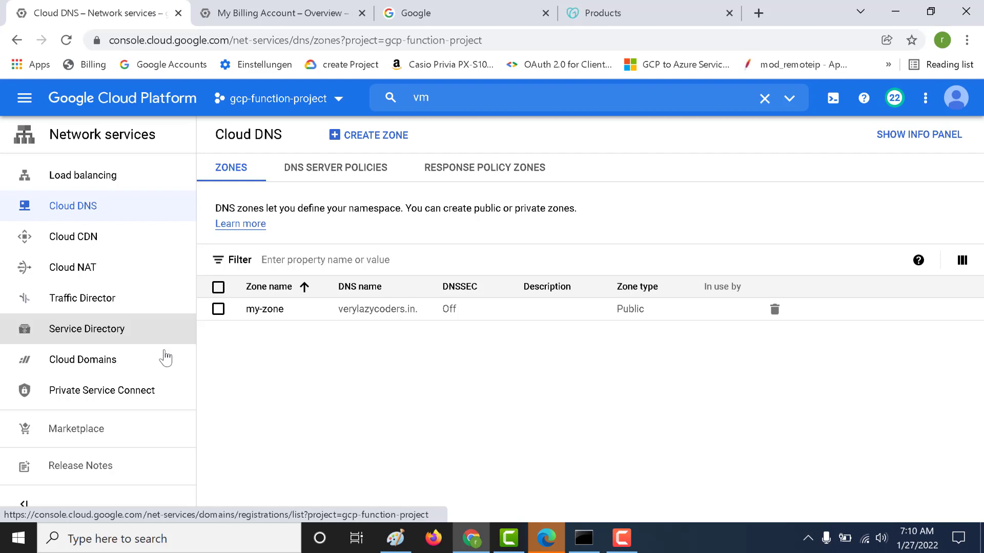
- Leave the Cloud DNS zones list for the Cloud Domains page
click(82, 360)
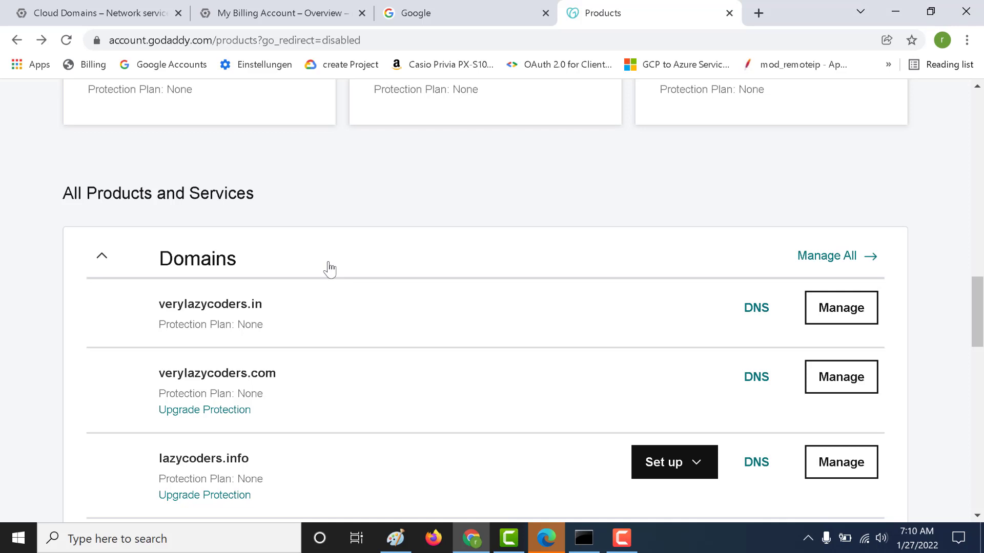
mouse_move(217, 301)
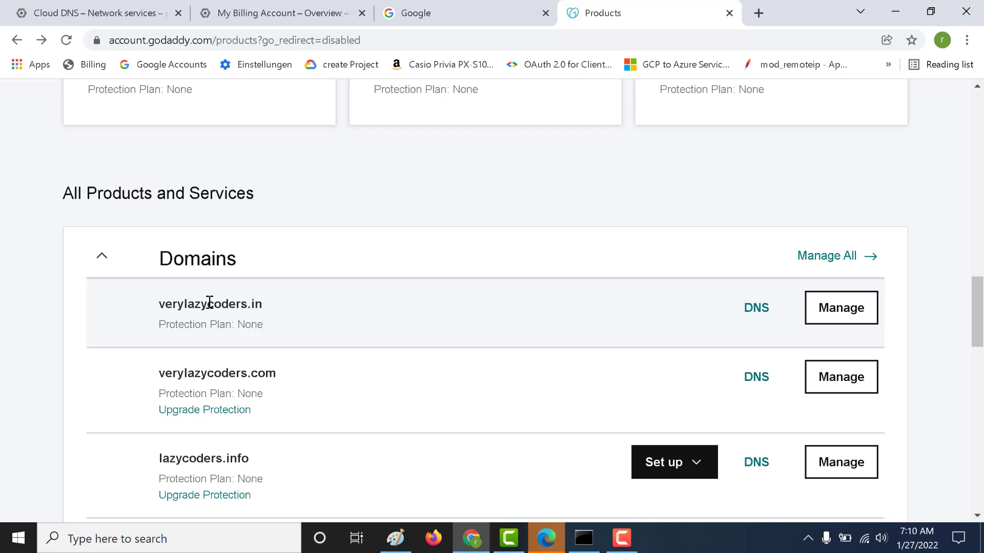
- Select the verylazycoders.in domain in GoDaddy and return to the Cloud DNS zones list
double_click(193, 303)
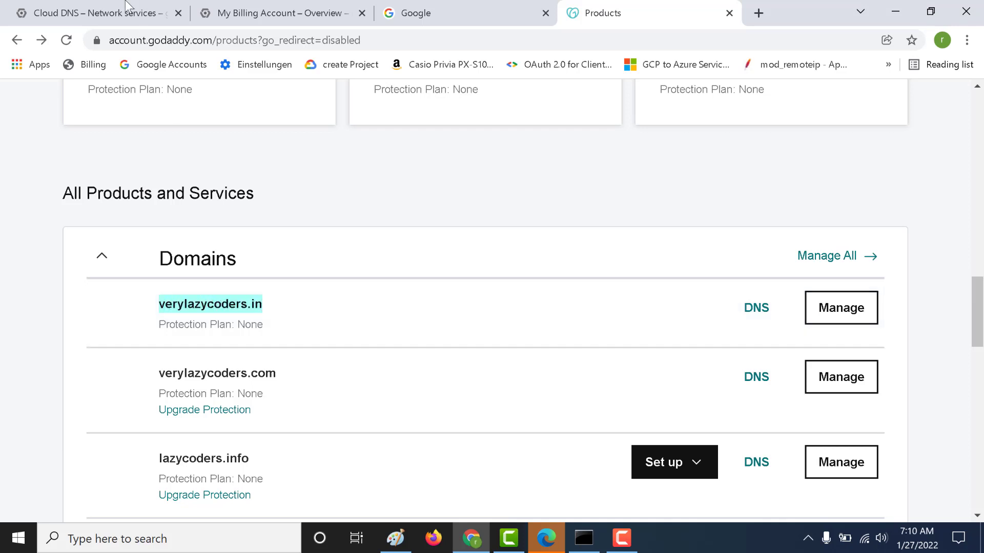
mouse_move(426, 339)
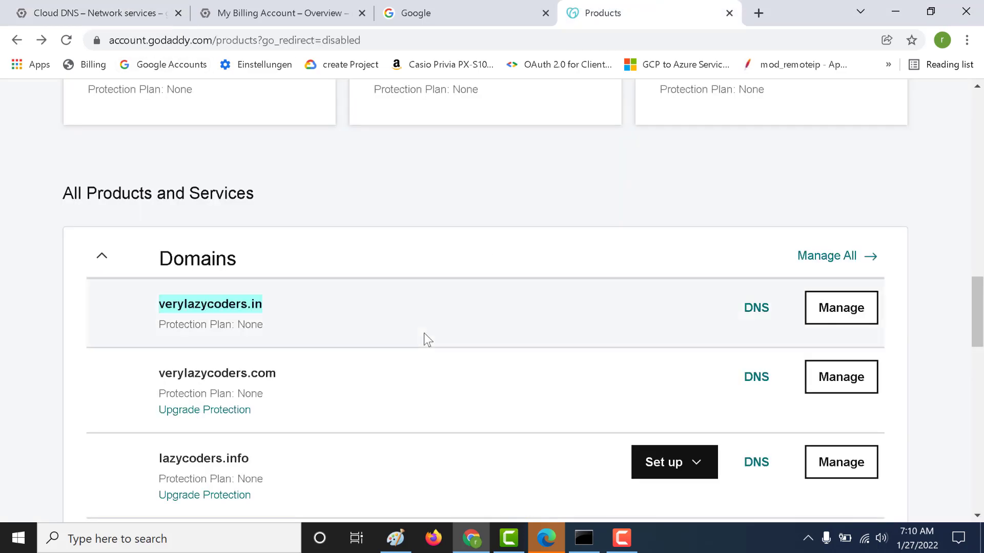
click(94, 12)
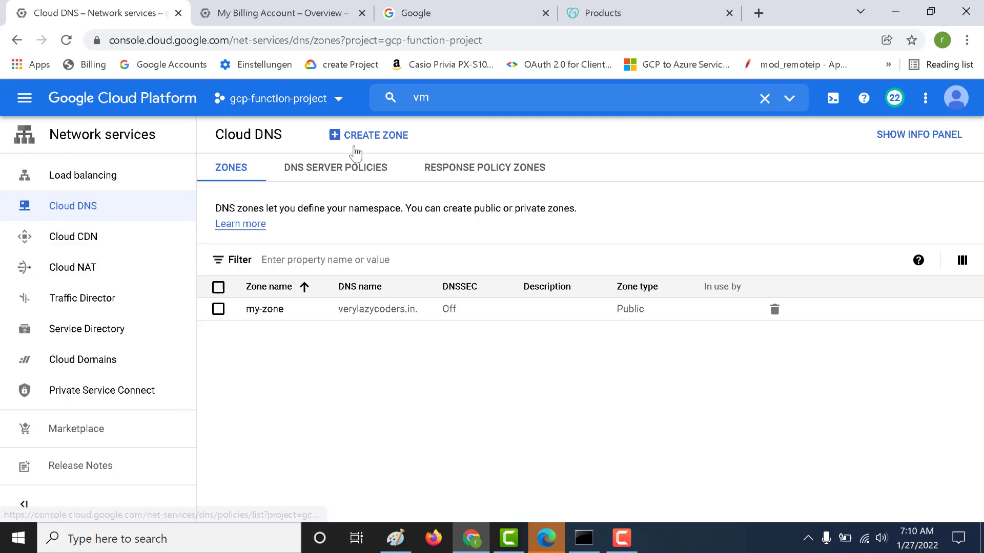
- Start a new public DNS zone with zone name my-public-zone
click(375, 135)
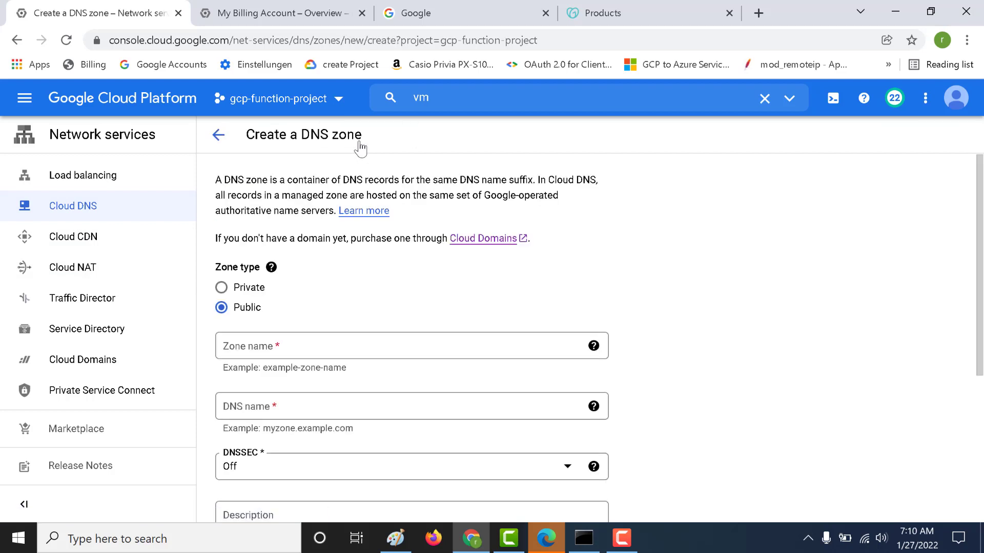
mouse_move(251, 335)
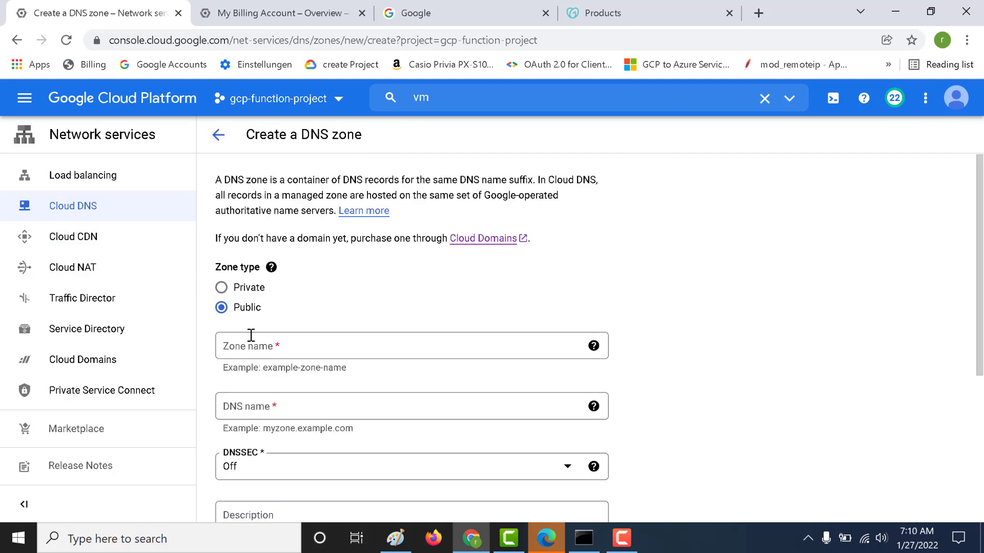
text(my-)
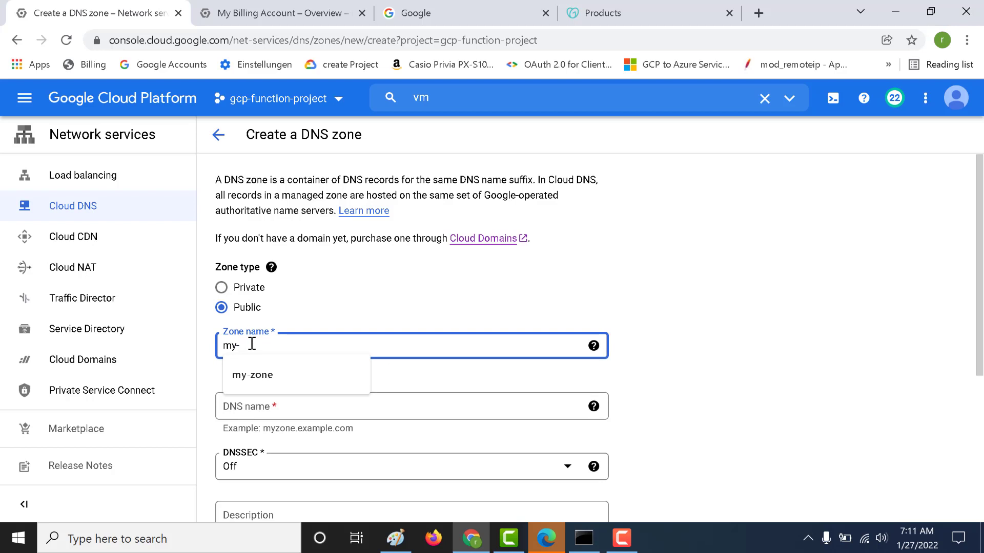
text(public-)
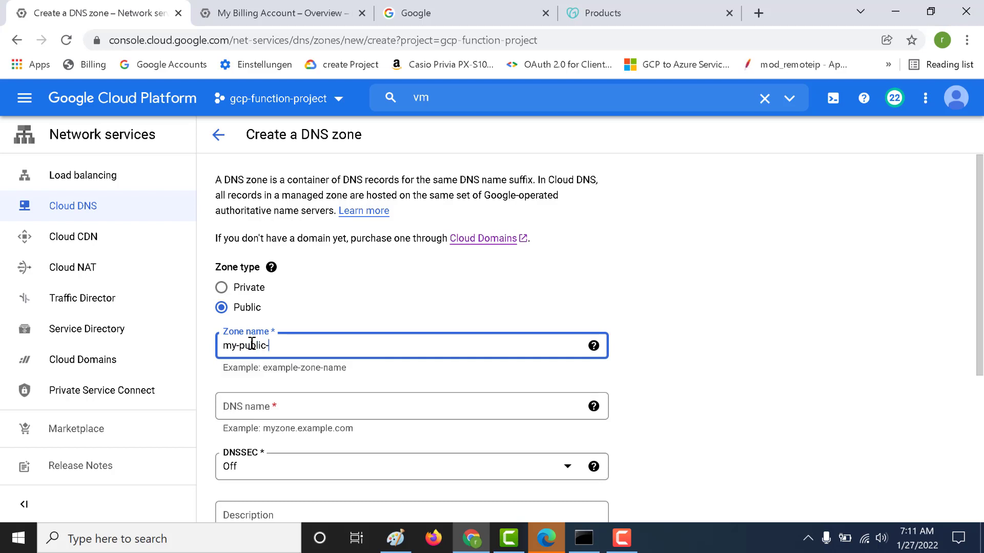
text(zone)
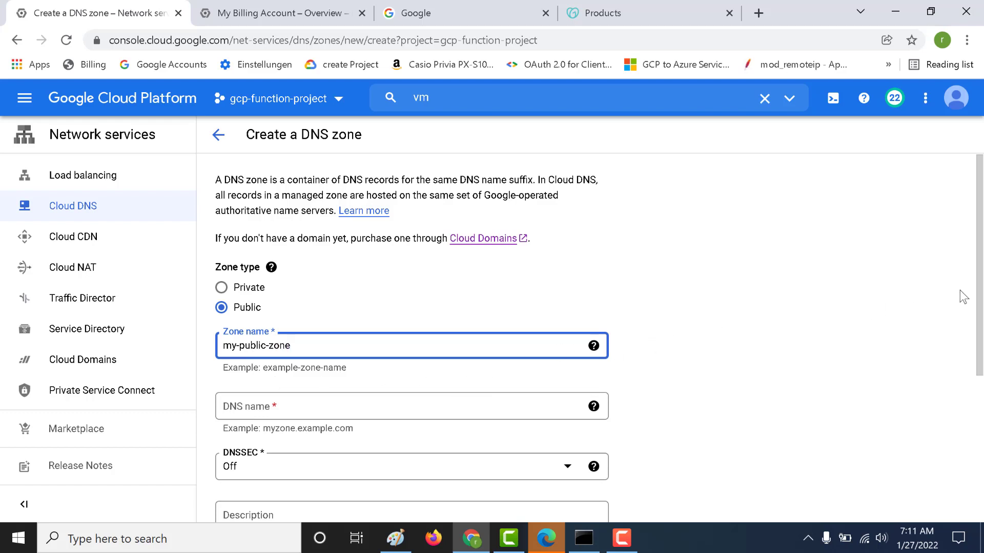
- Fill the DNS name with verylazycoders.in from the suggestions
scroll(down, 3)
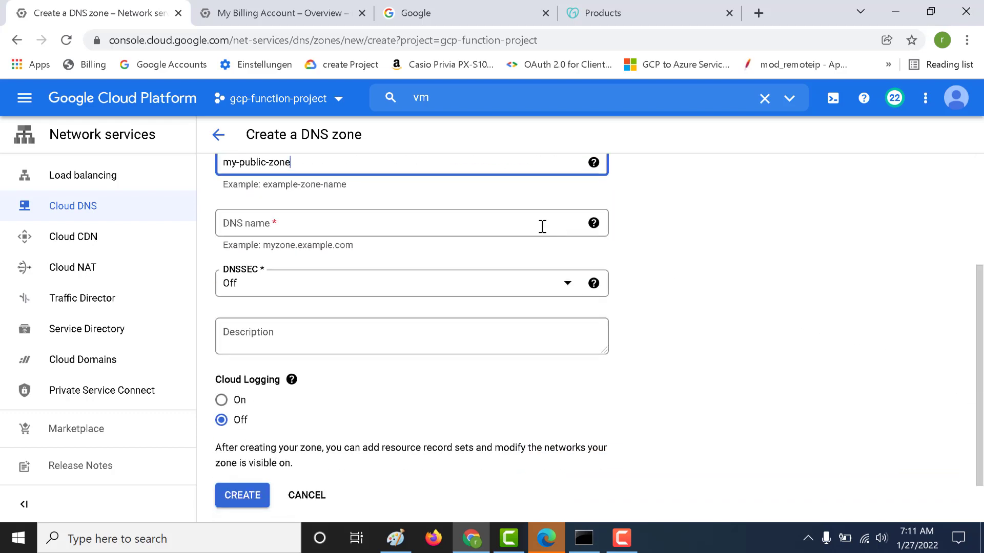
text(v)
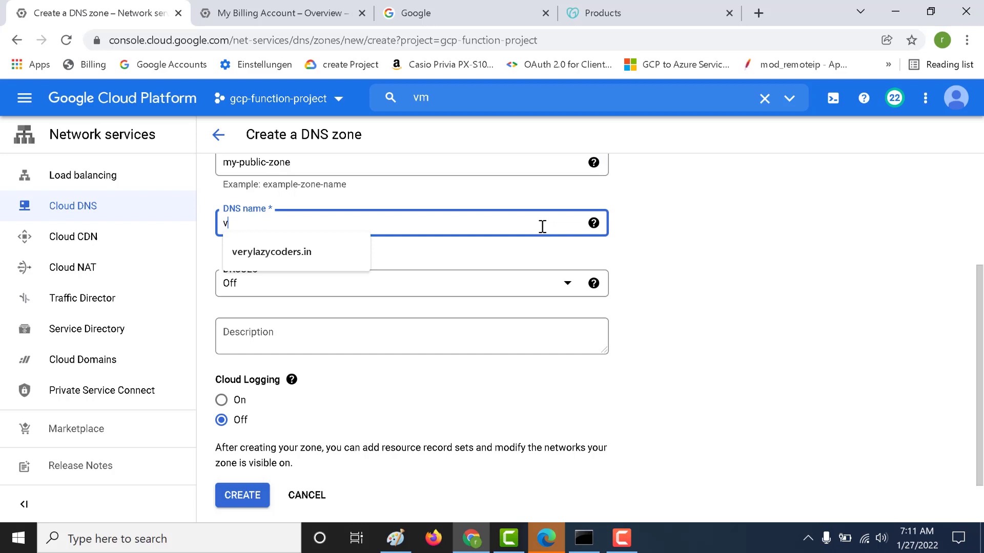
text(erylazycode)
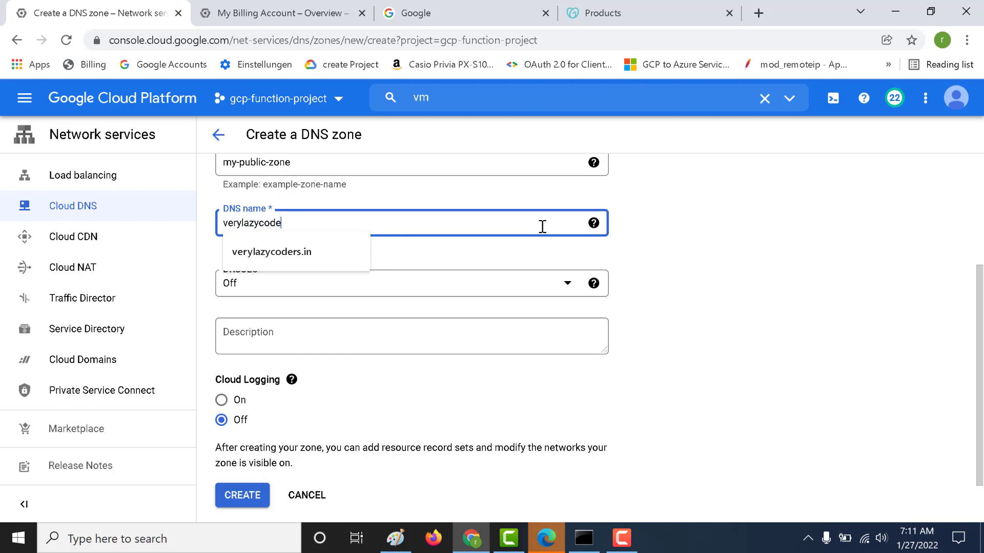
text(r)
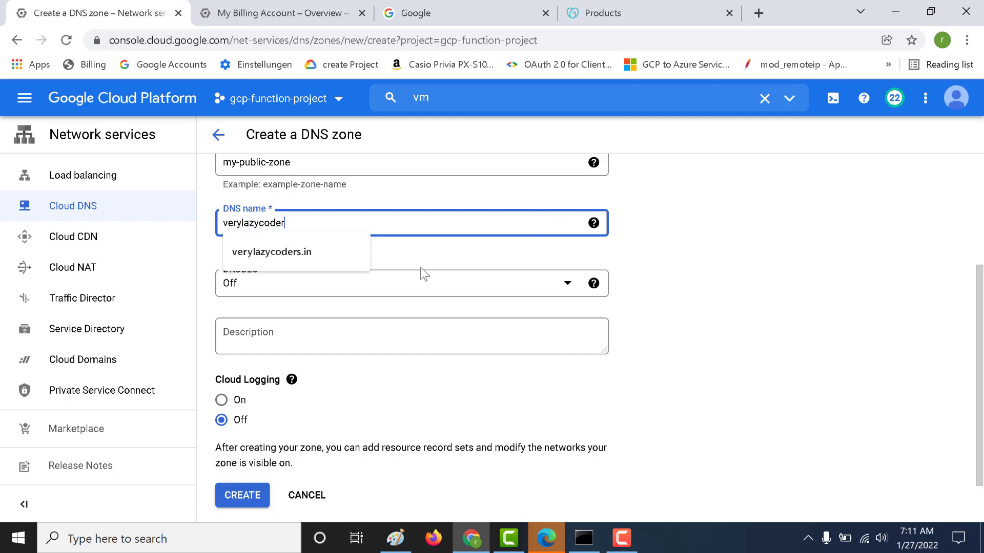
click(271, 252)
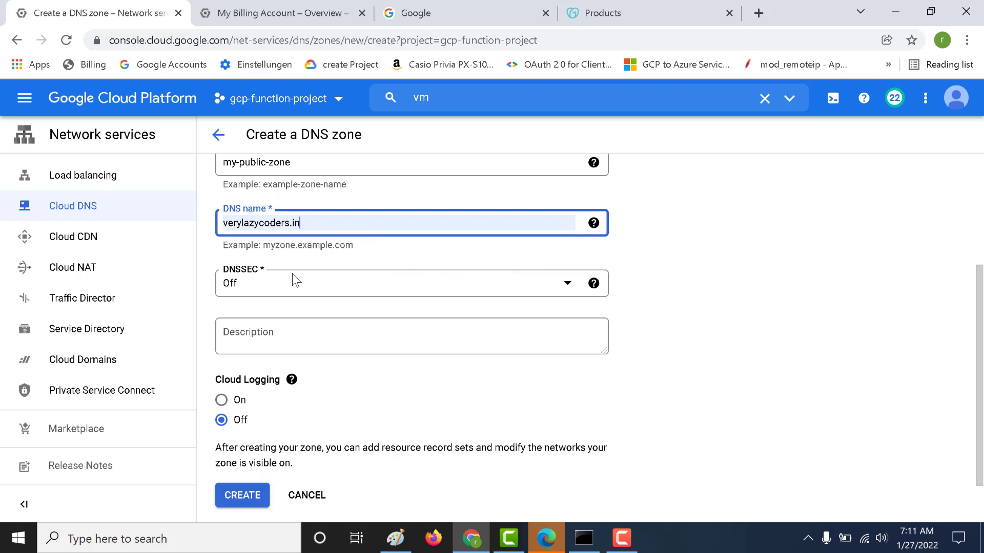
mouse_move(262, 482)
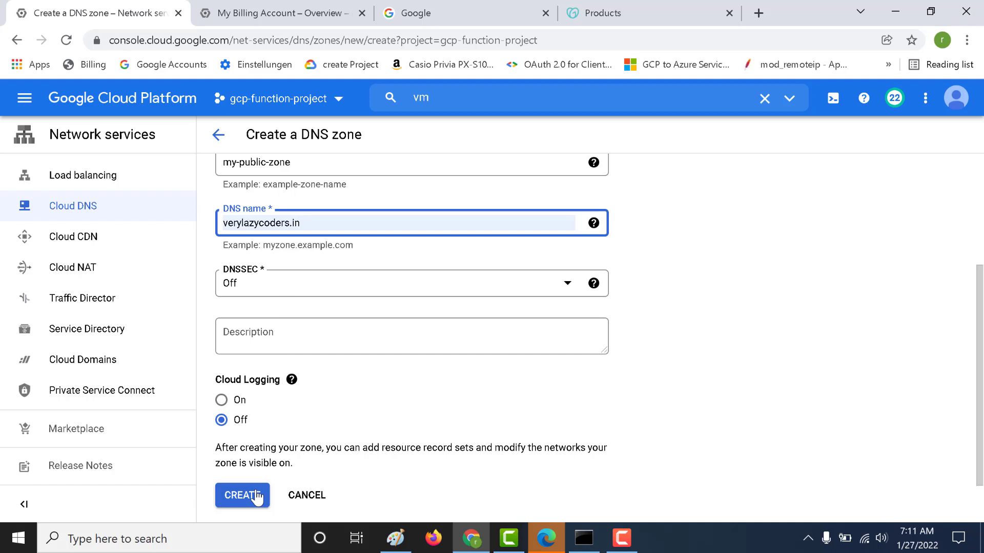
mouse_move(219, 136)
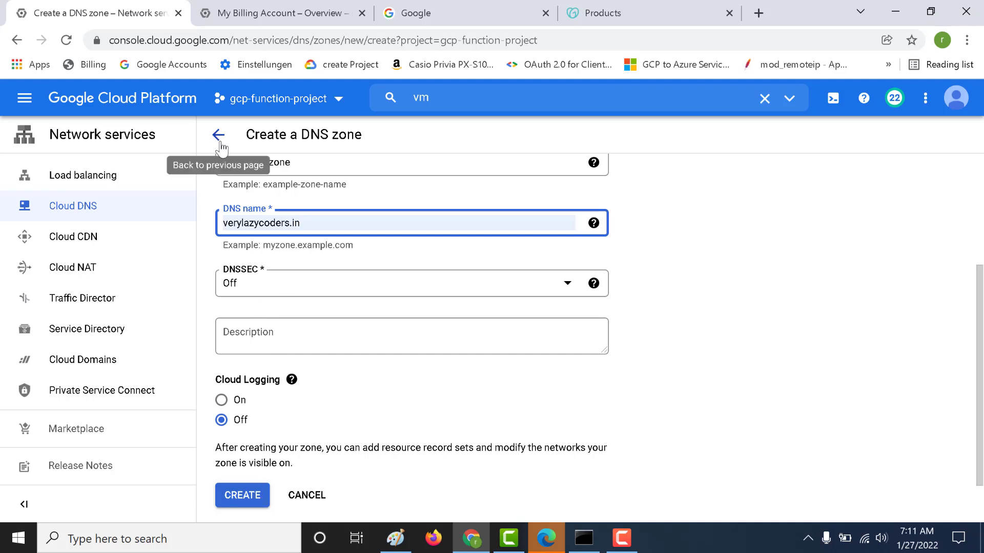
- Abandon the new zone and view my-zone's NS, SOA and A record sets
click(217, 135)
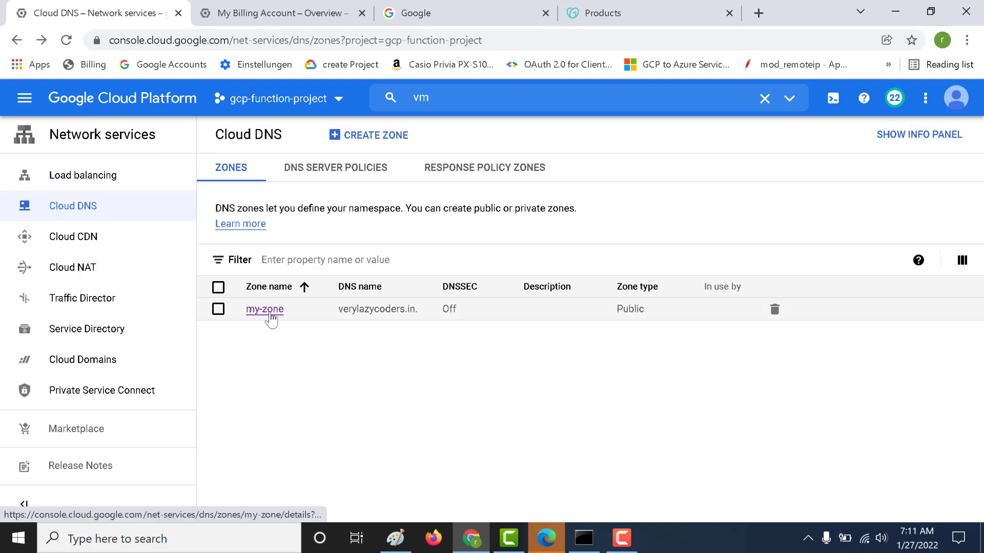
click(264, 309)
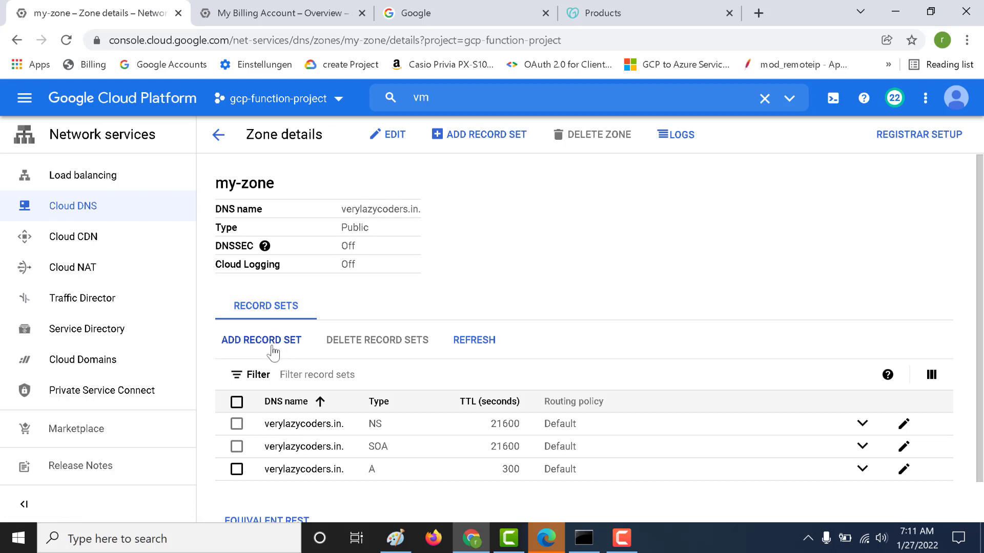
mouse_move(342, 430)
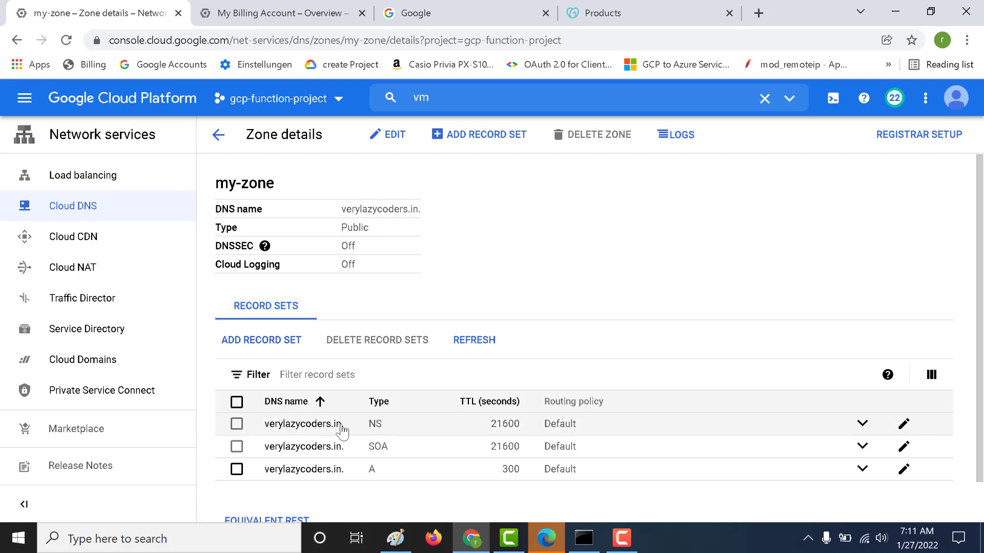
mouse_move(904, 424)
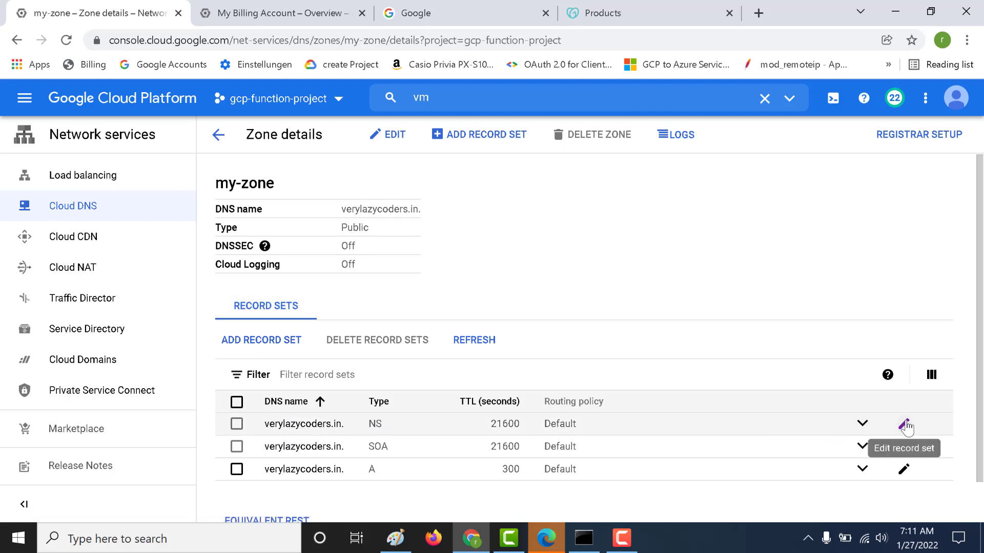
- Edit the NS record set of verylazycoders.in to see its Google name servers
click(903, 423)
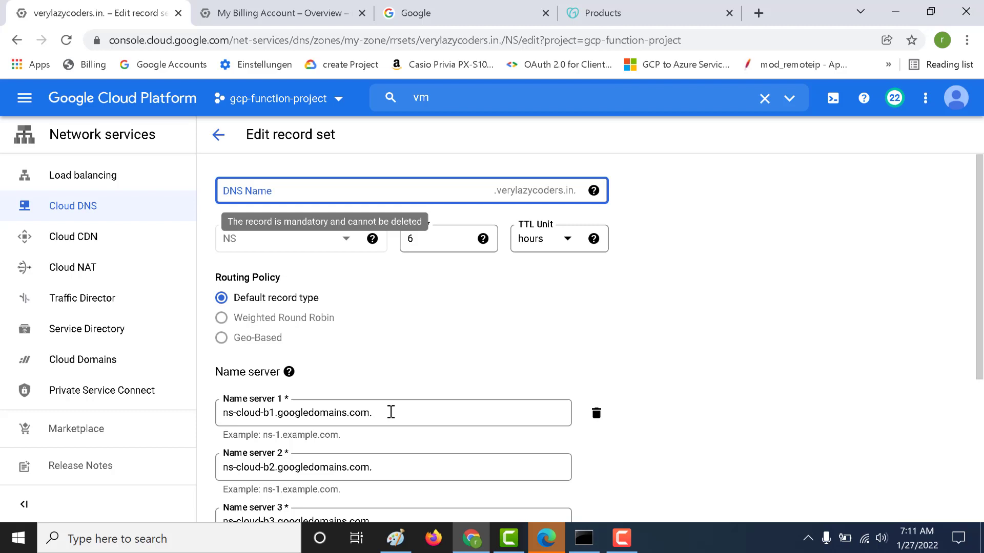
mouse_move(286, 420)
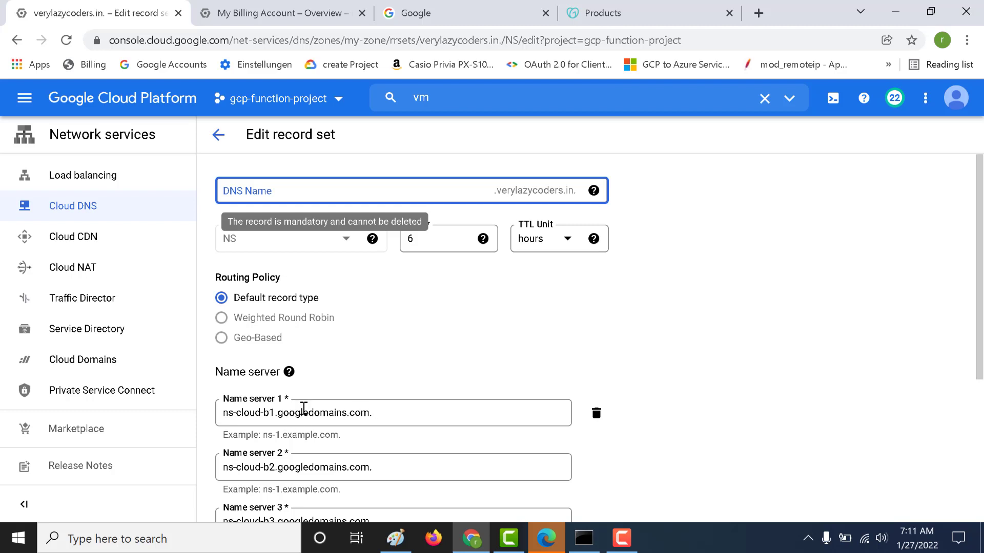
mouse_move(340, 391)
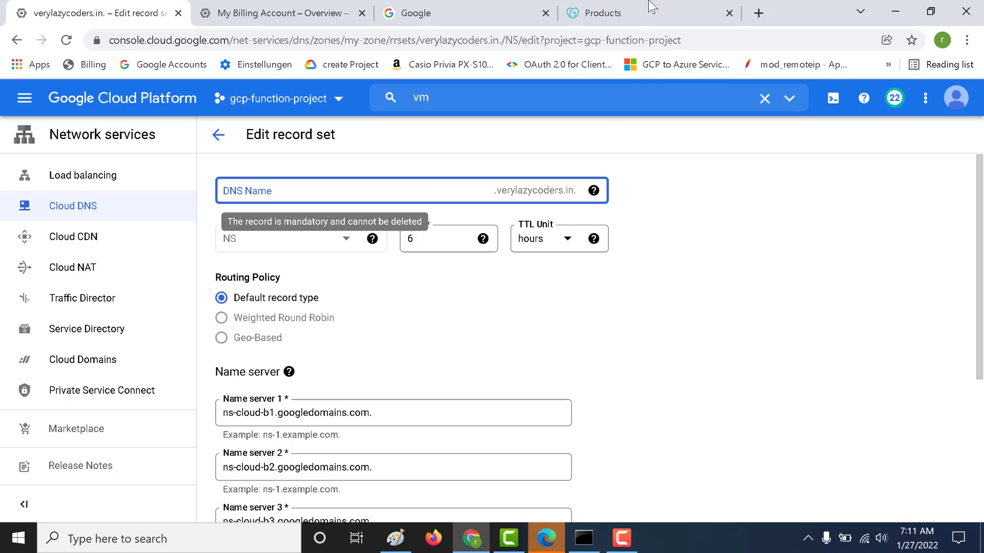
- In GoDaddy, reach DNS management for verylazycoders.in and edit its custom nameservers
click(605, 13)
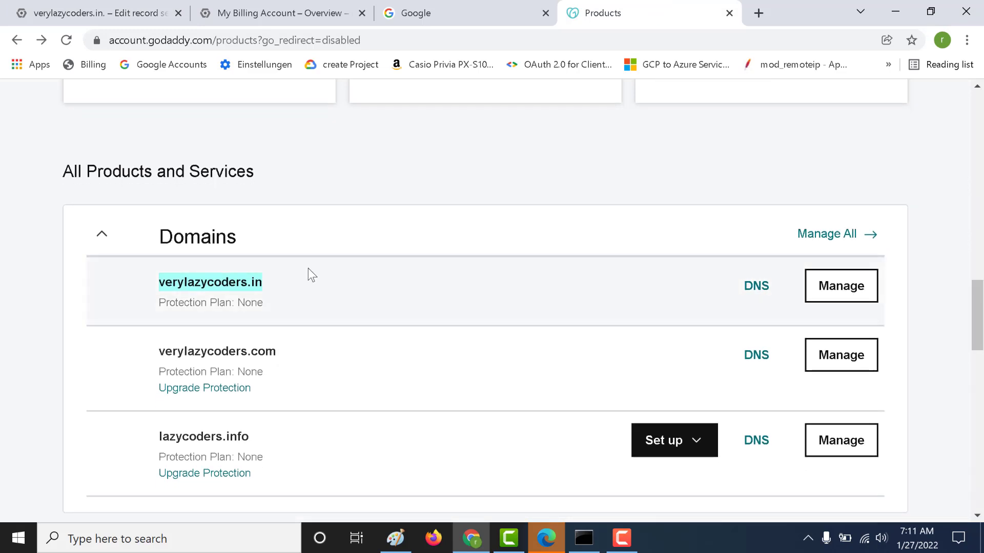
click(756, 286)
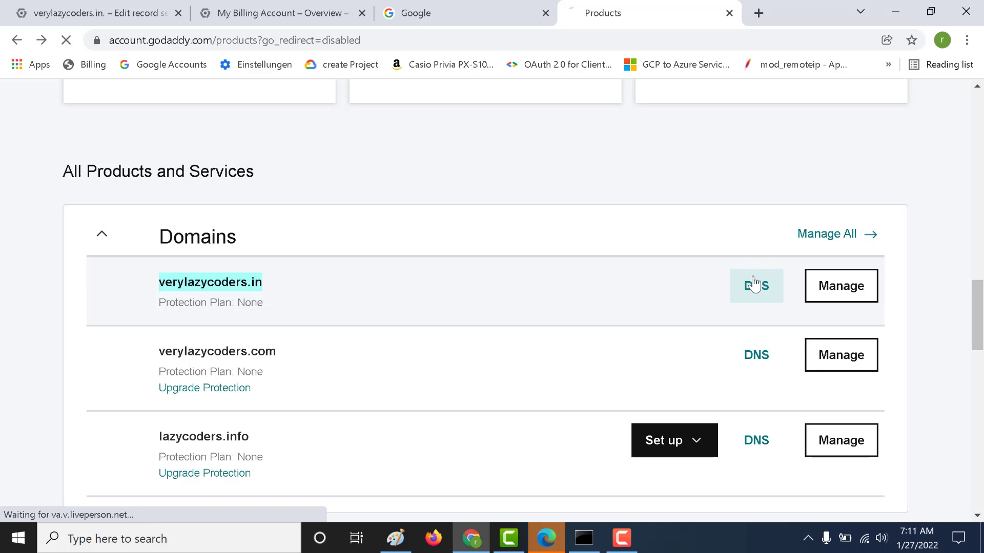
click(756, 286)
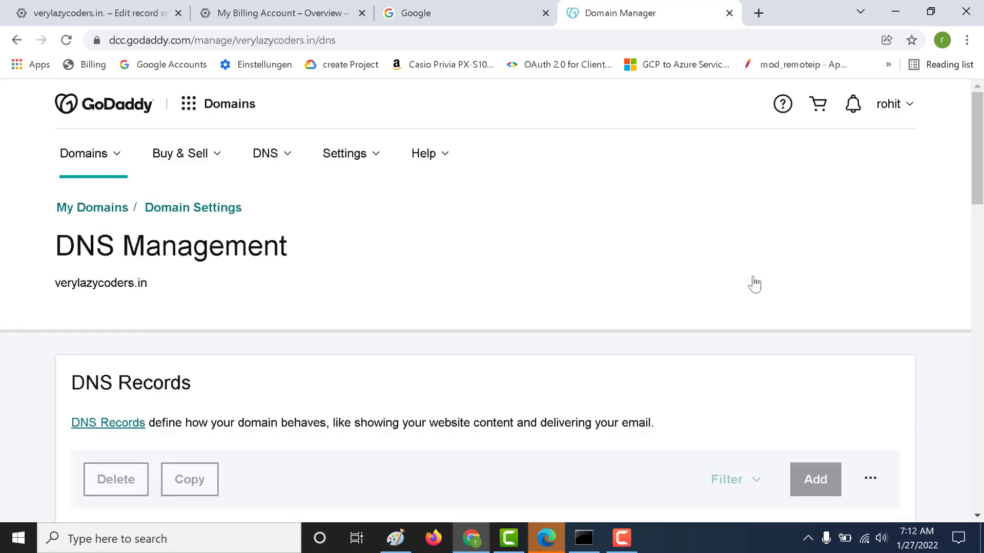
scroll(down, 3)
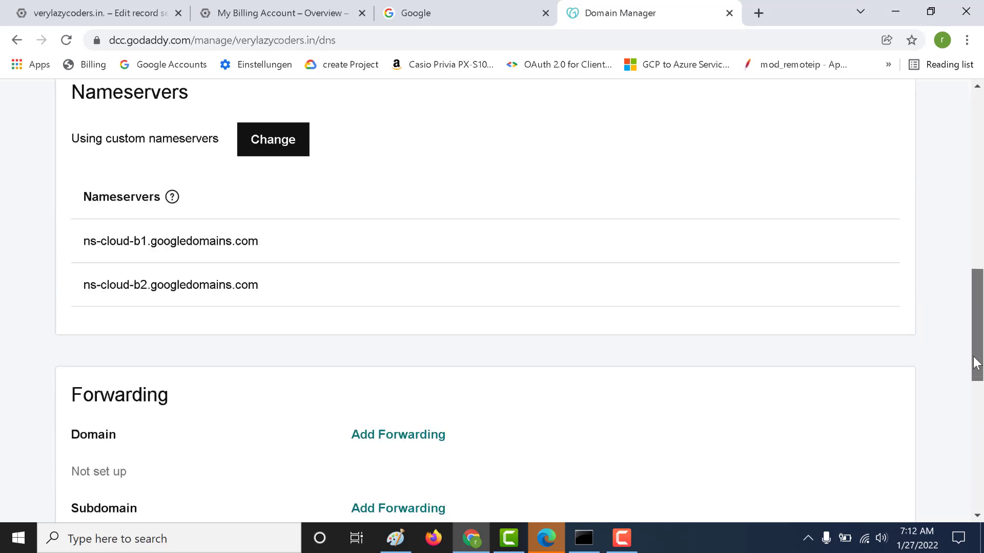
scroll(up, 3)
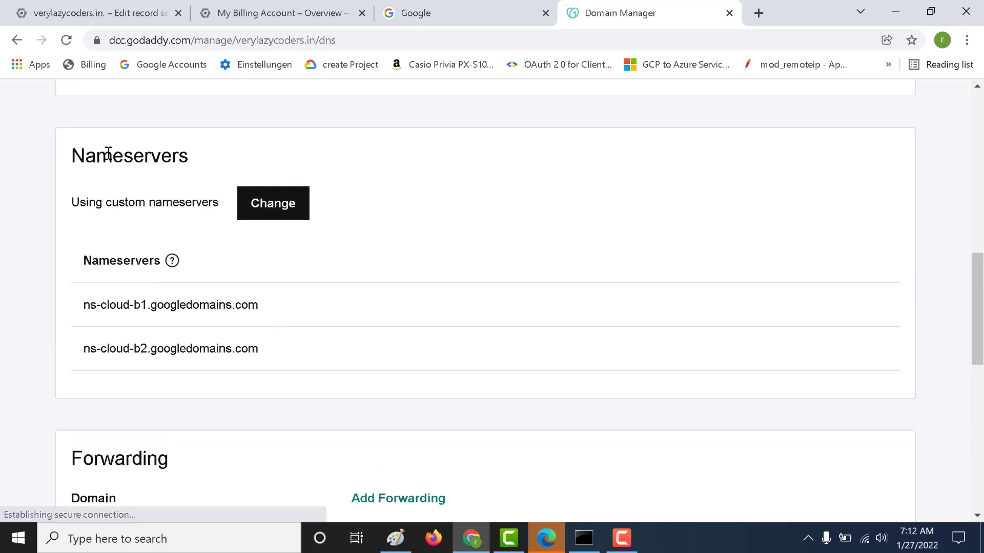
mouse_move(164, 283)
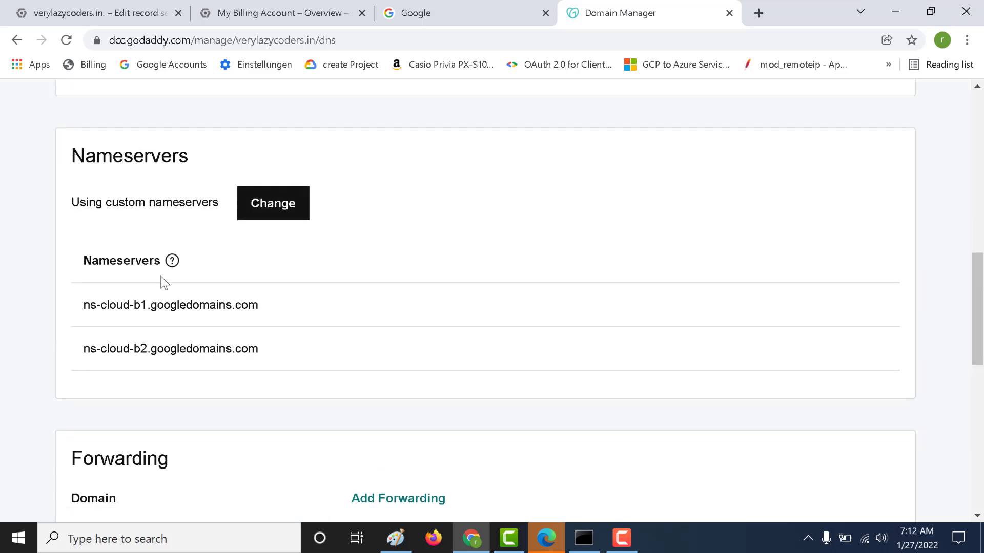
mouse_move(186, 312)
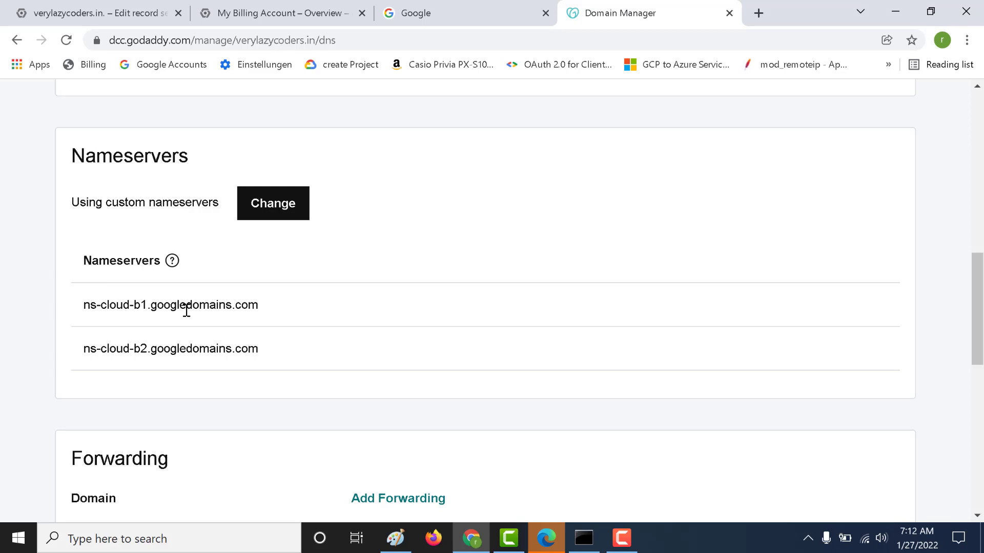
click(173, 261)
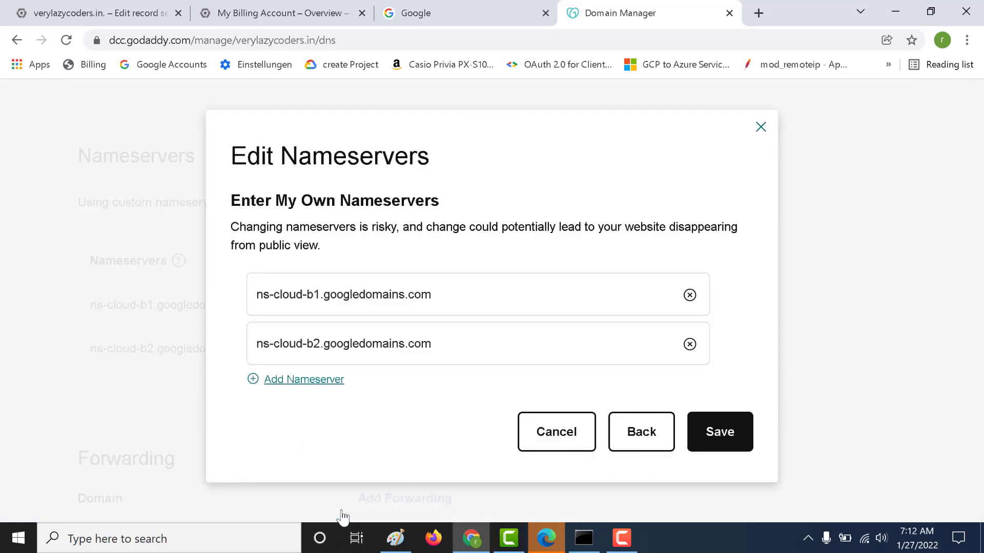
- Compare GoDaddy's nameservers with the Cloud DNS NS record set, changing nothing
click(95, 12)
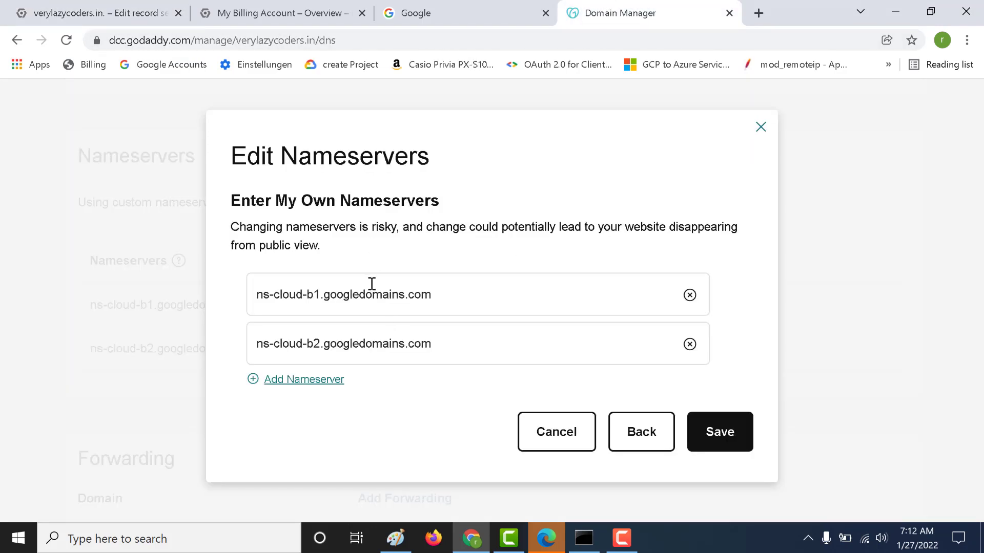
click(94, 12)
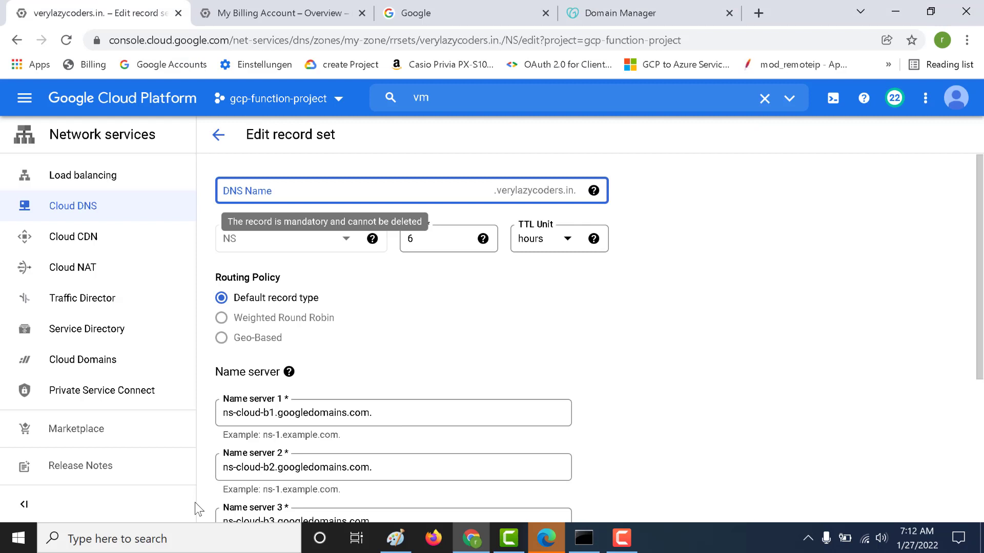
mouse_move(252, 461)
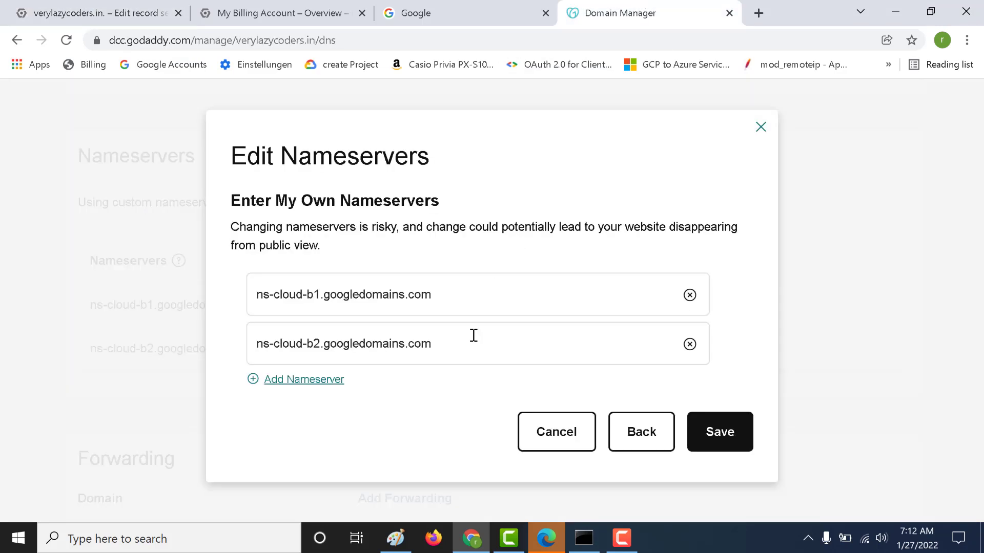
mouse_move(659, 436)
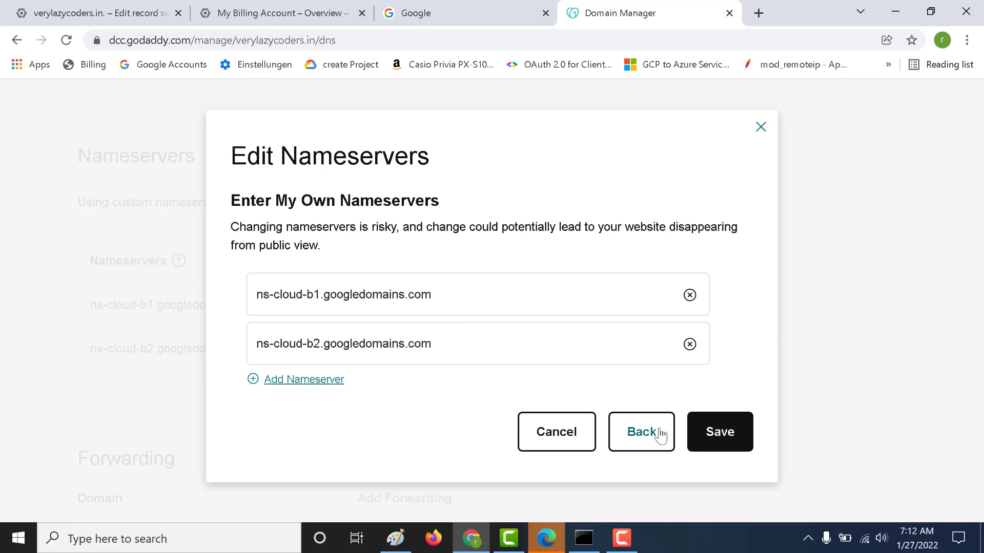
mouse_move(518, 325)
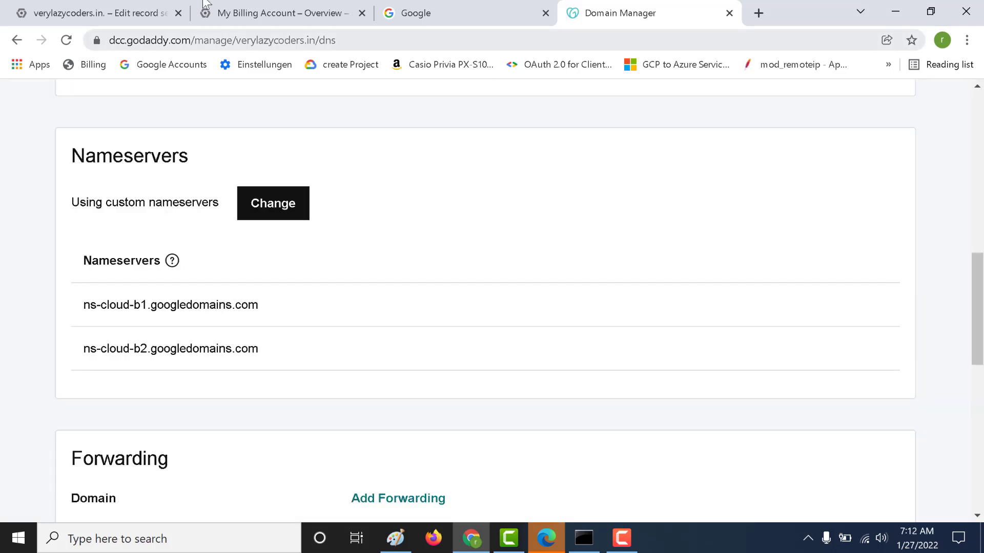
- Go back from the NS record set to my-zone's details page
click(94, 13)
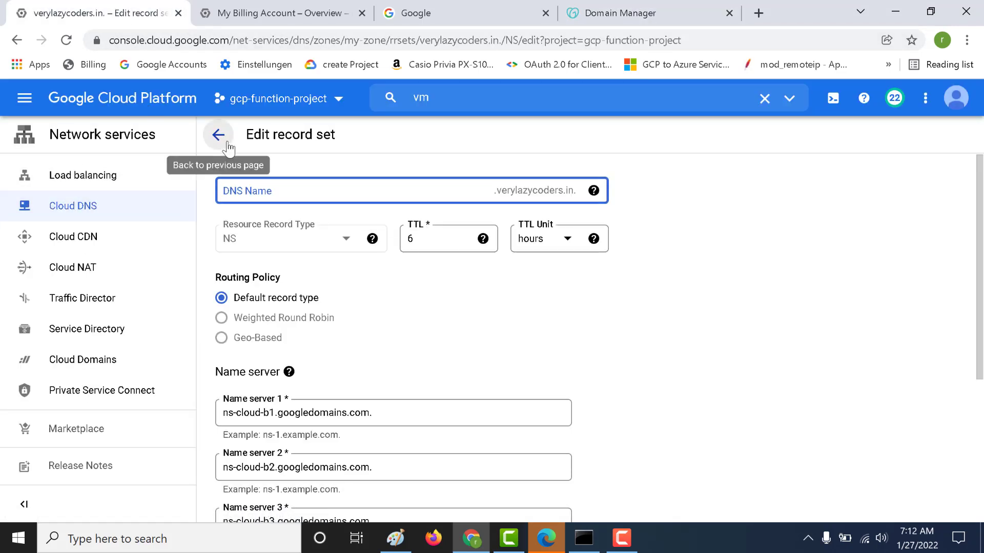
click(217, 134)
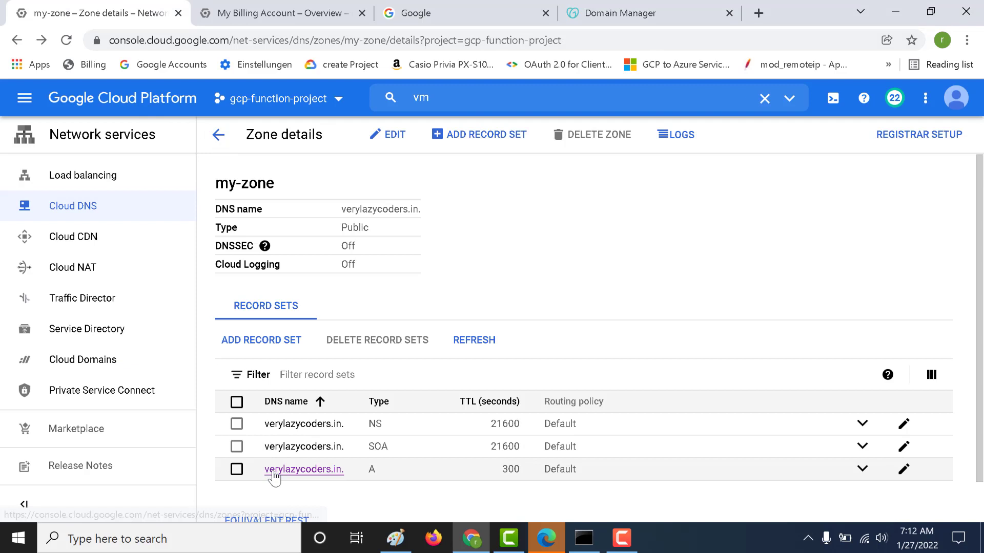
mouse_move(274, 483)
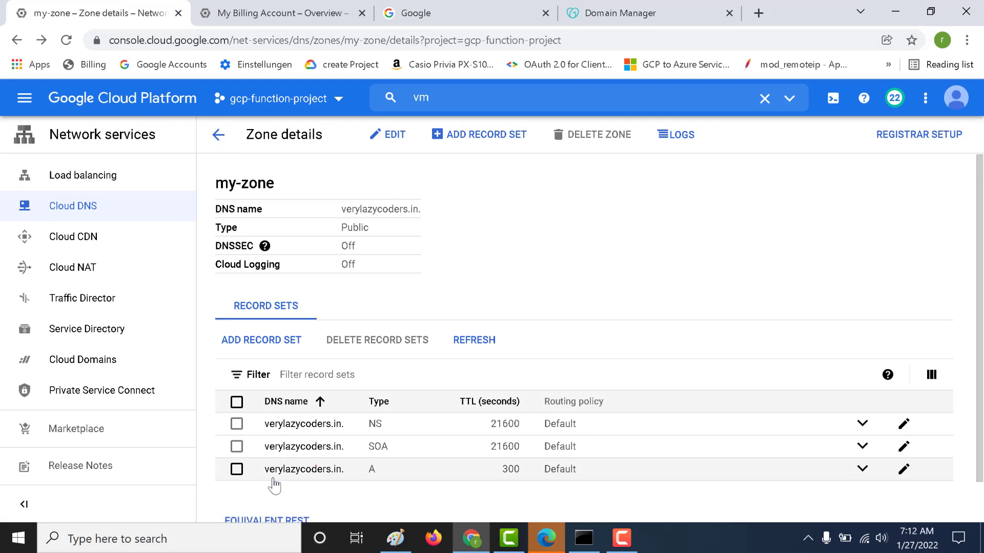
click(377, 340)
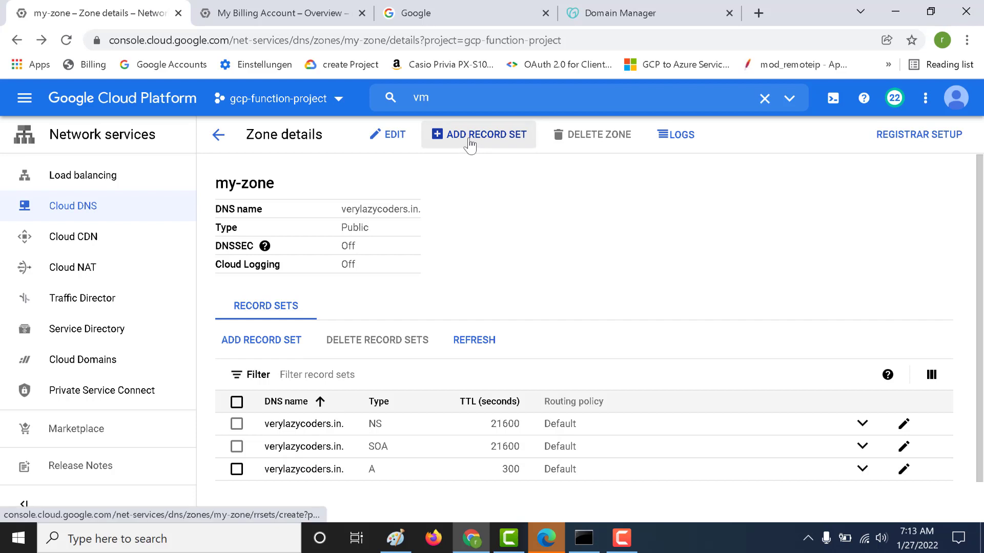
- Begin a new record set and bring up VM instances in a separate tab
click(478, 134)
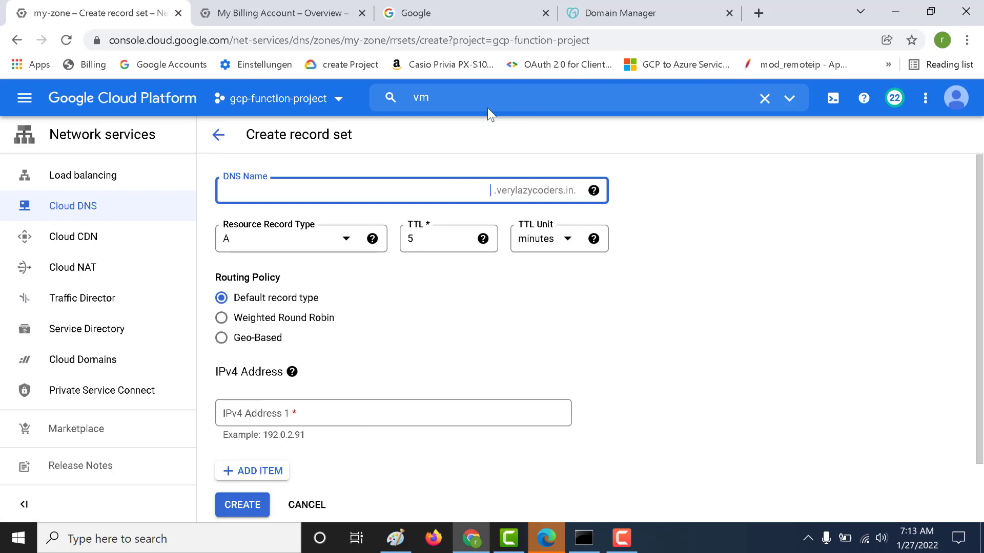
right_click(446, 192)
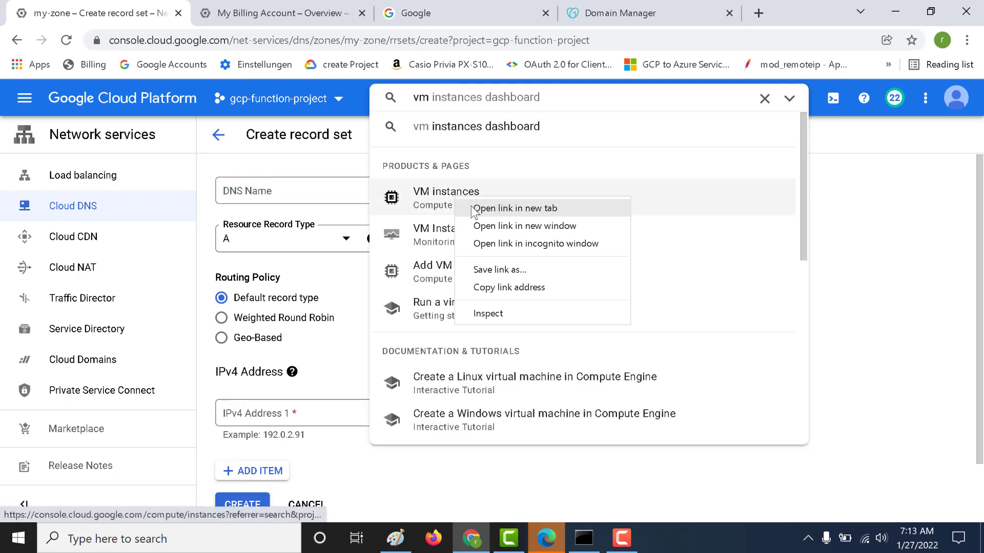
click(514, 208)
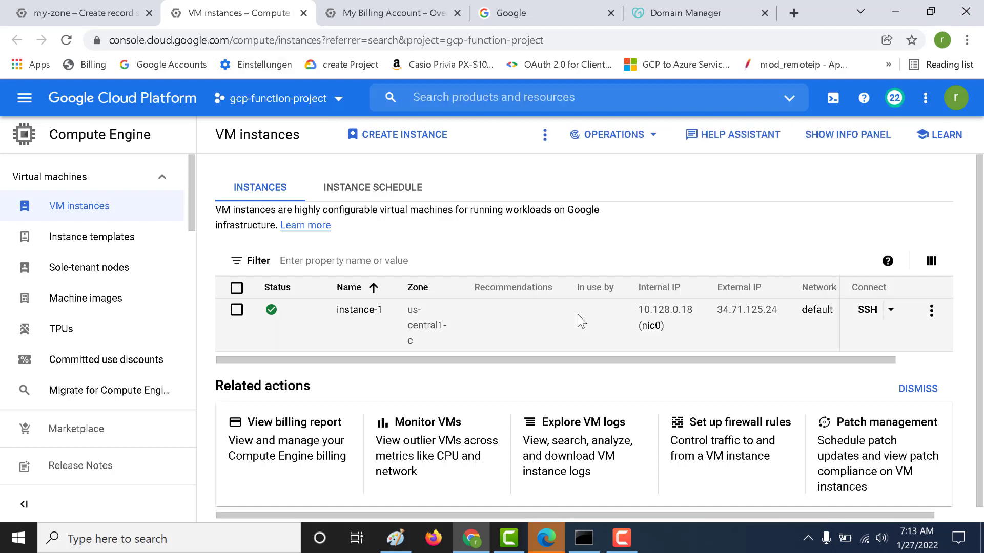
mouse_move(668, 322)
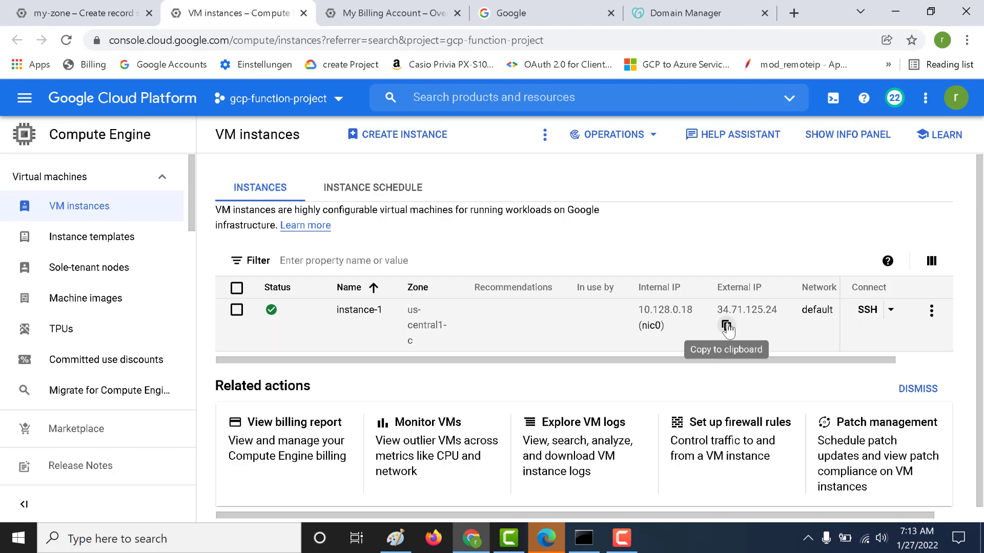
- Copy instance-1's external IP 34.71.125.24 for the A record's IPv4 address
click(74, 12)
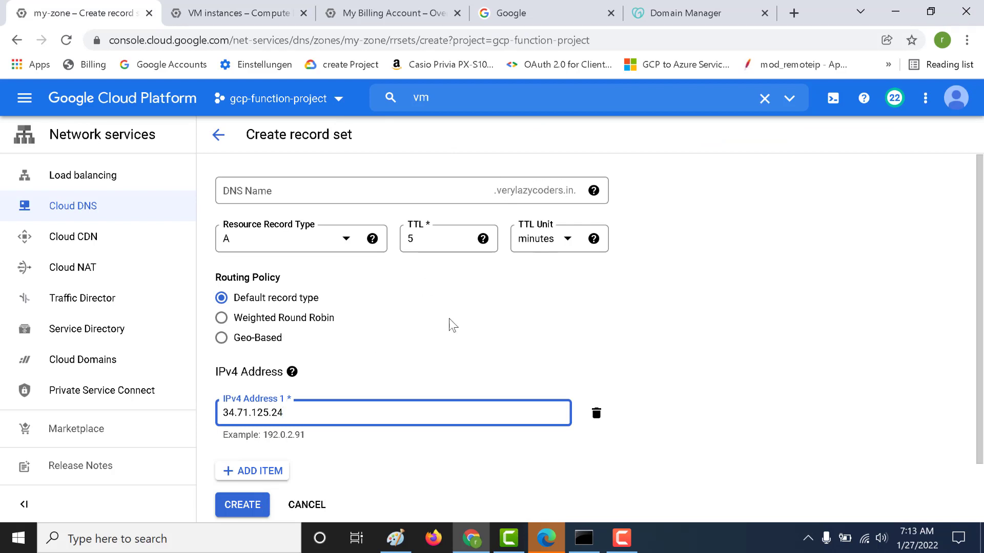
mouse_move(306, 505)
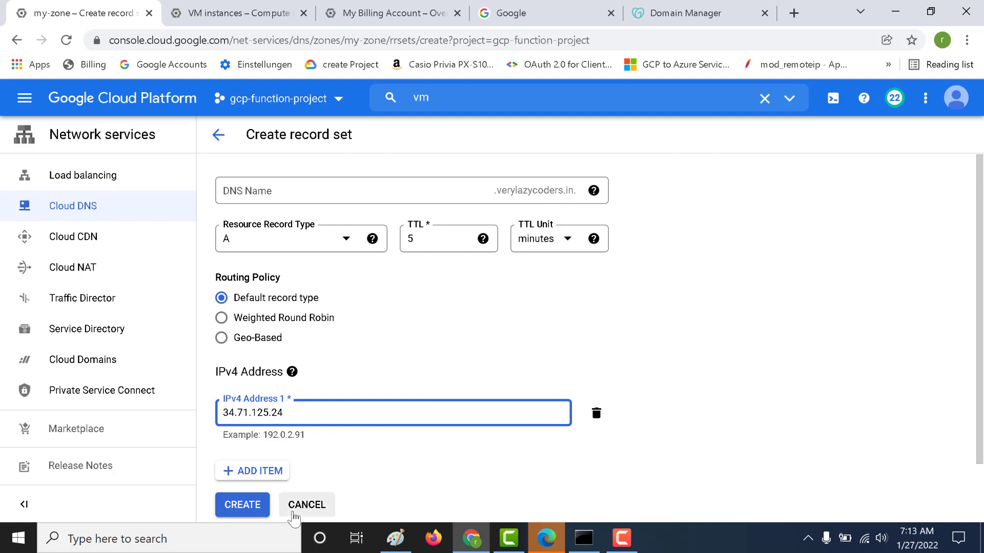
- Discard the new record set and open the existing A record's edit form to check its IP
click(242, 504)
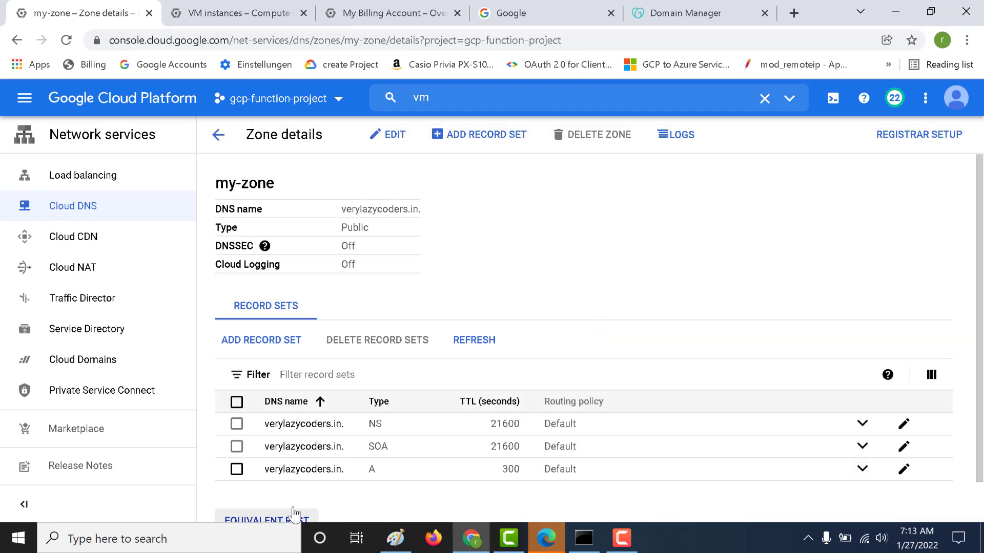
click(303, 469)
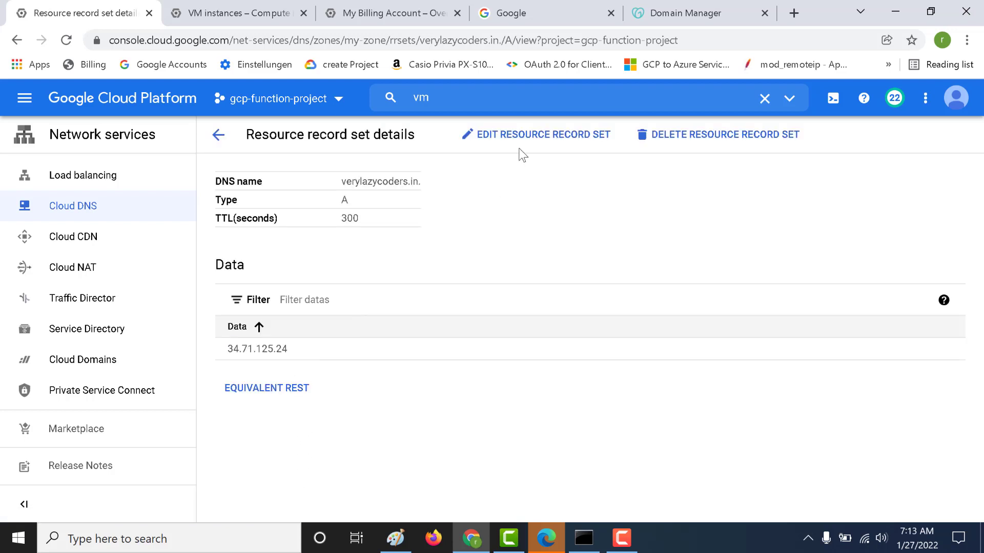
click(543, 134)
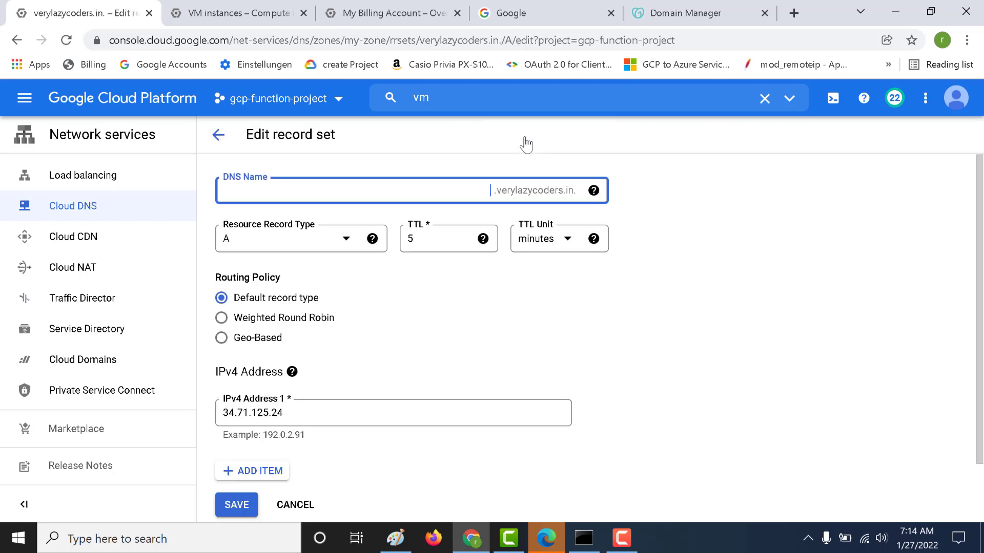
mouse_move(471, 191)
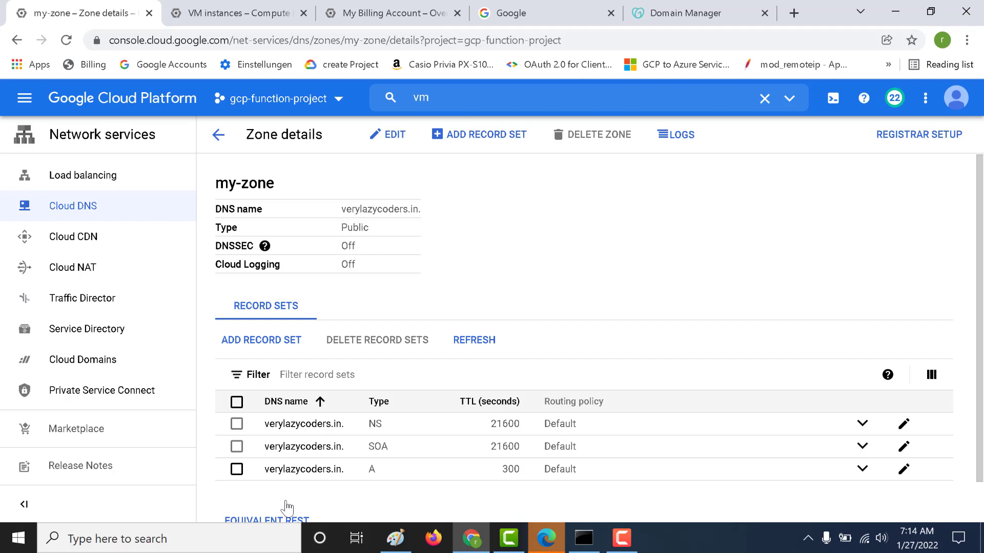
mouse_move(474, 525)
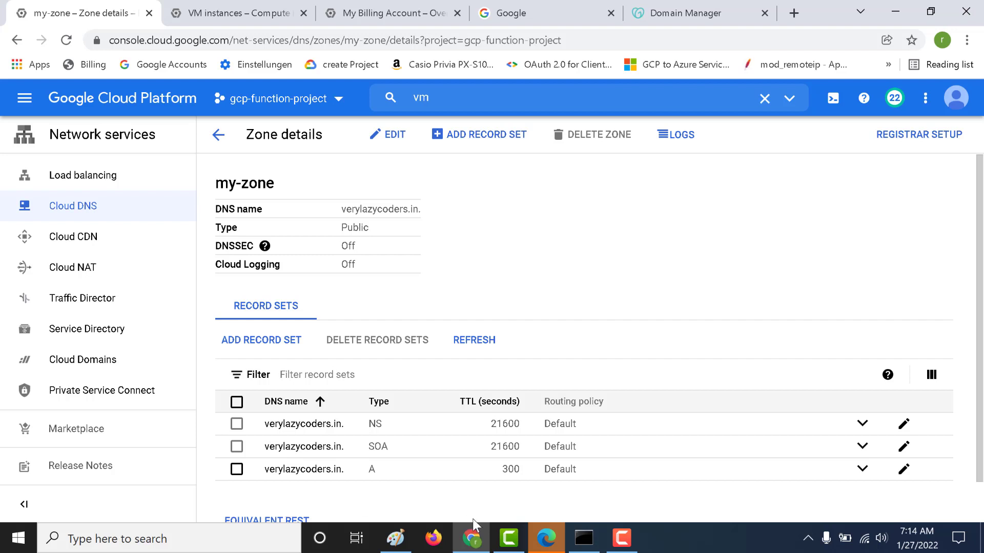
- Bring Command Prompt forward and clear its old output with cls
click(583, 538)
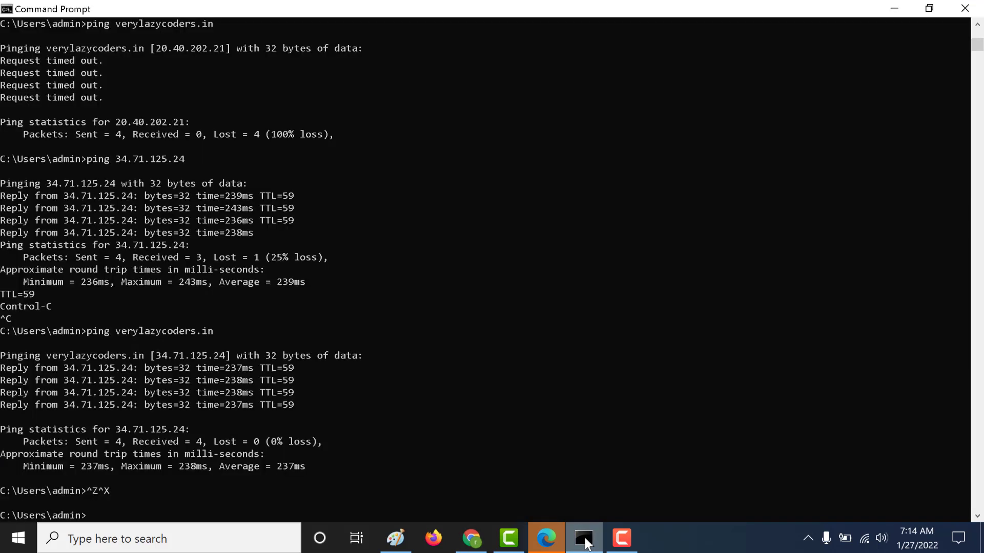
text(cls)
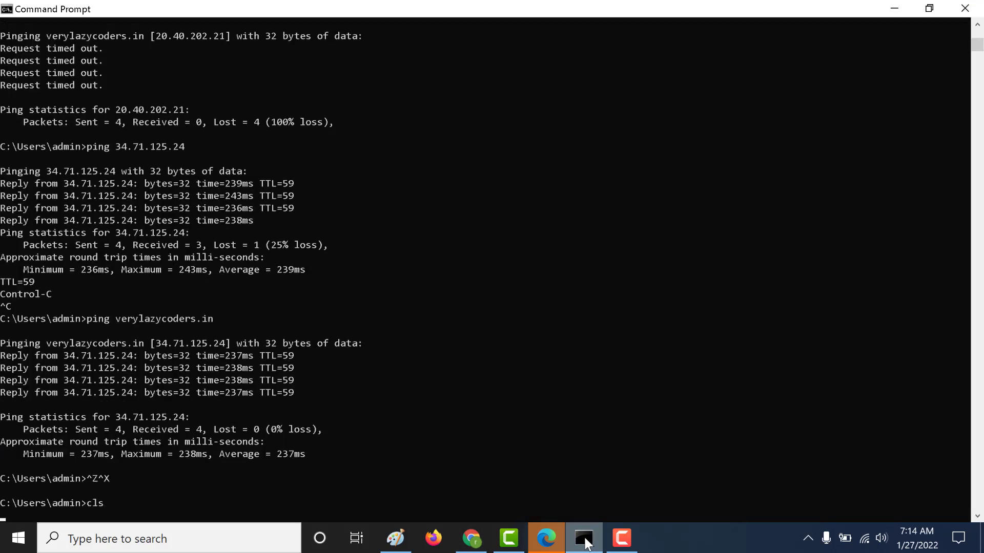
key(Return)
text(ping verylazycoders.in)
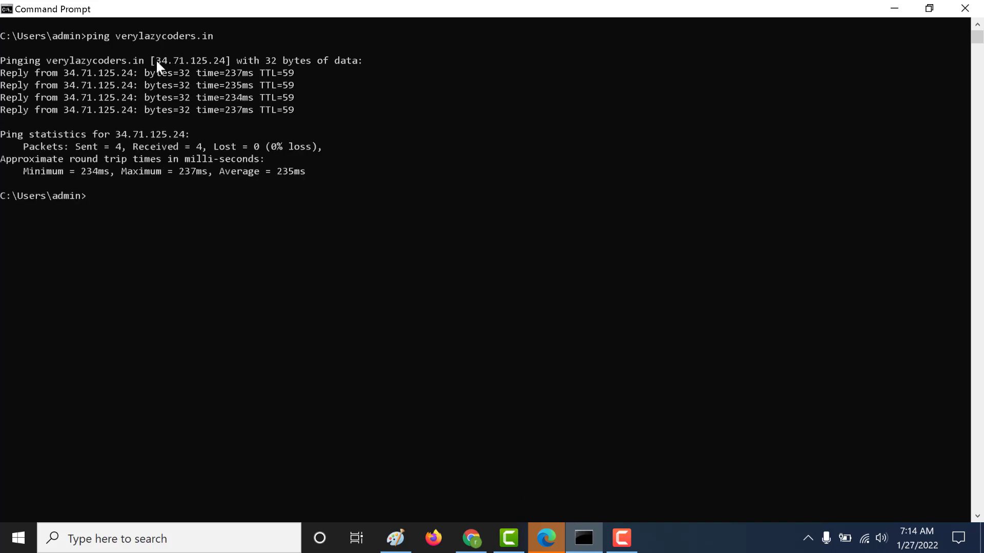
mouse_move(190, 65)
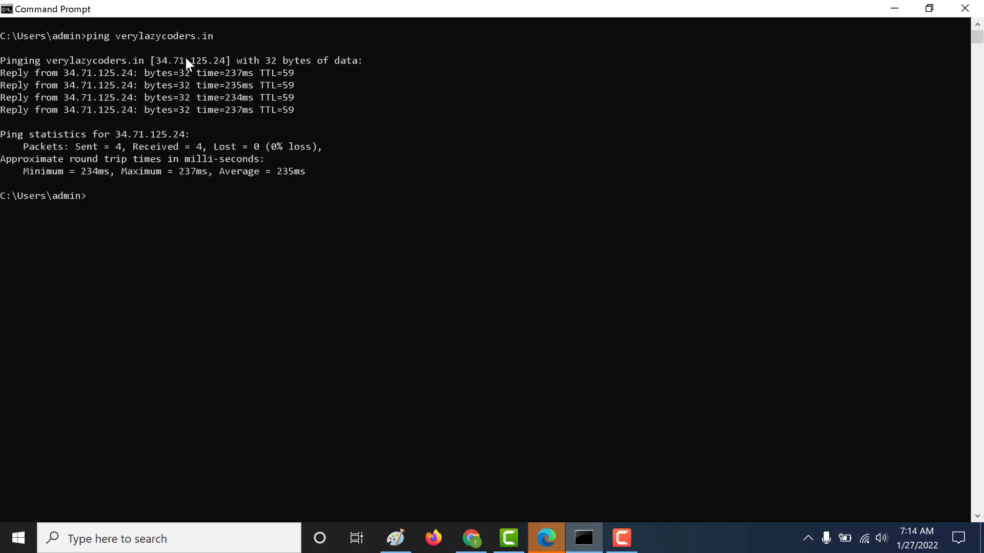
mouse_move(219, 69)
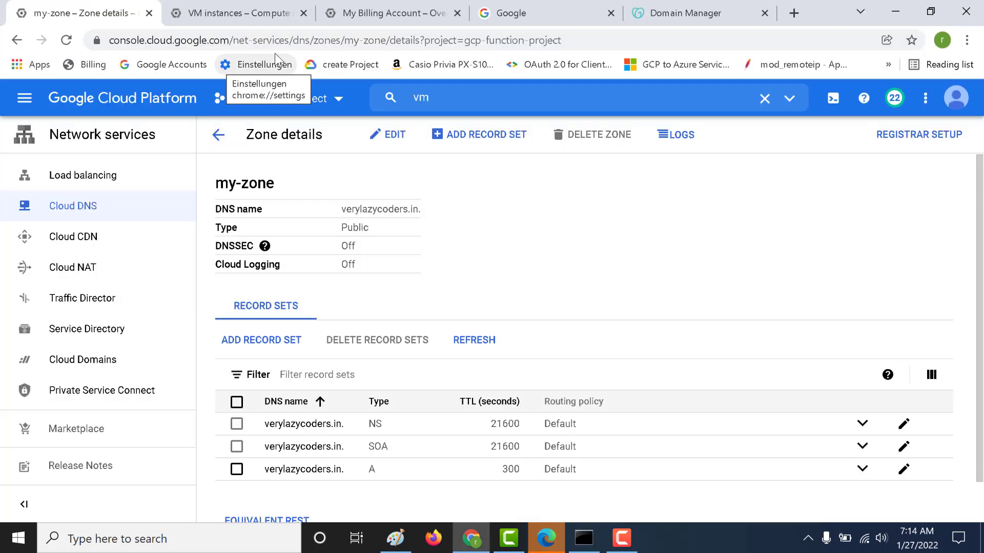
- Switch to the VM instances page showing instance-1 at 34.71.125.24
click(233, 12)
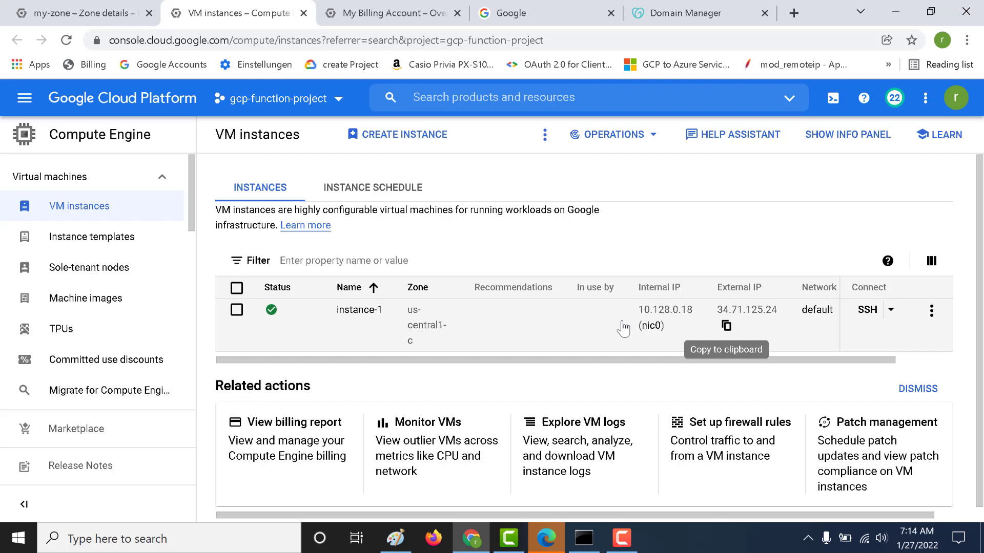
mouse_move(744, 329)
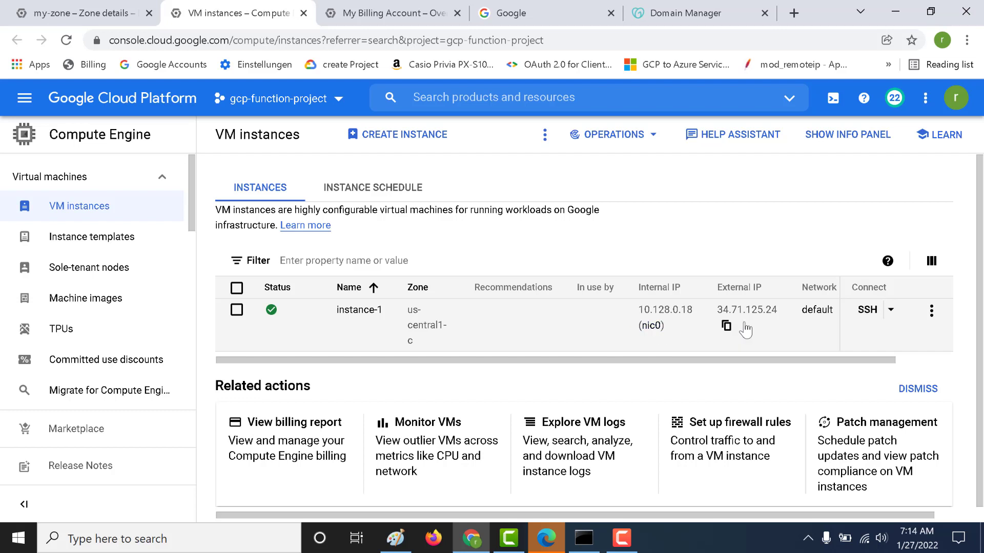